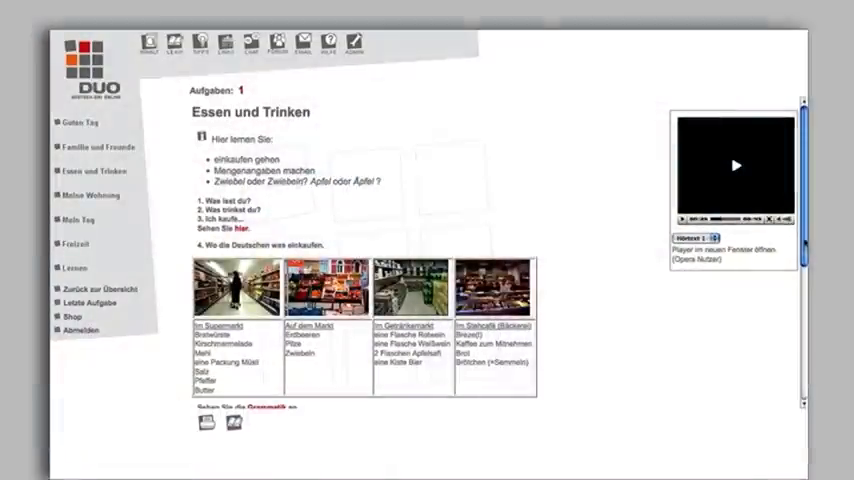
Open the Übungen matching exercise from the Essen und Trinken task page
scroll("down", 3)
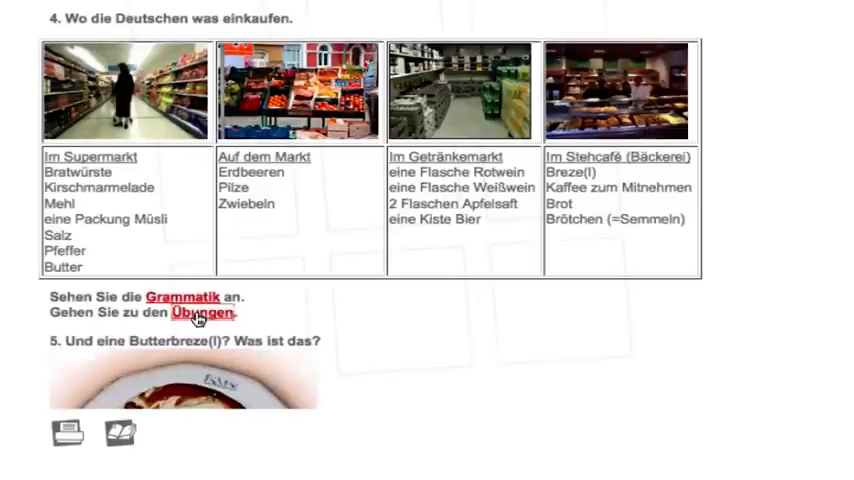
left_click(198, 312)
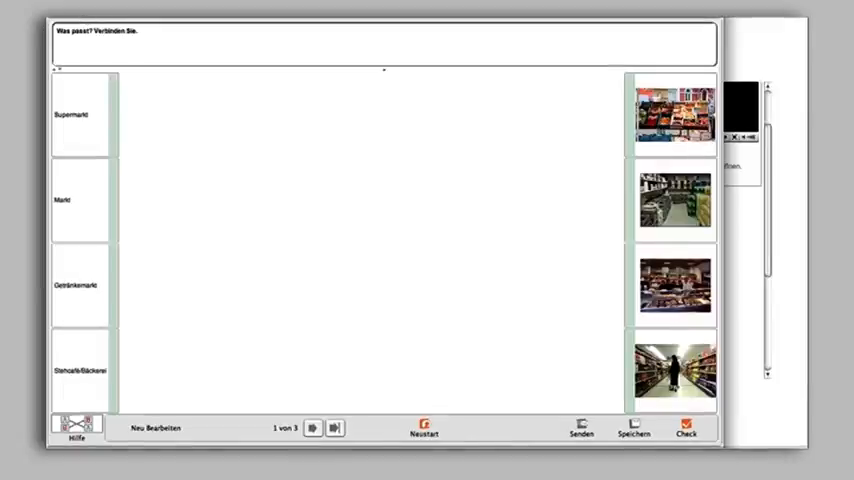